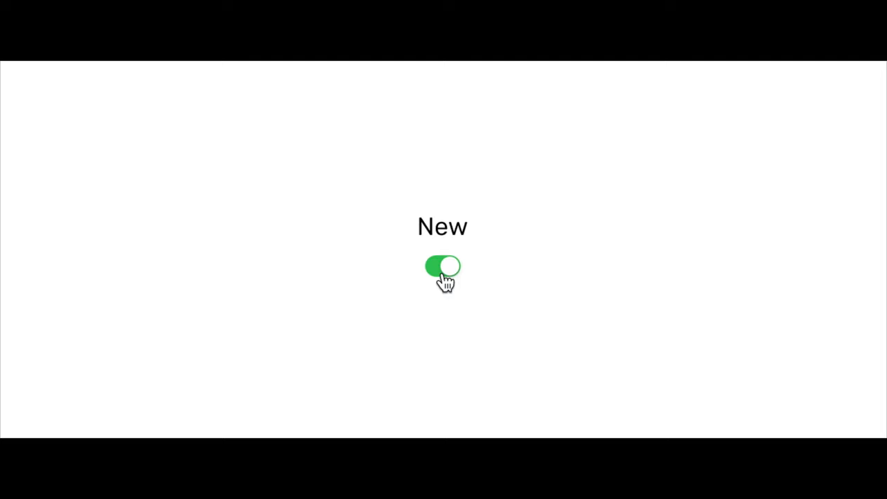
Switch on the 'New' toggle to show the resume page with experience and achievements.
click(442, 266)
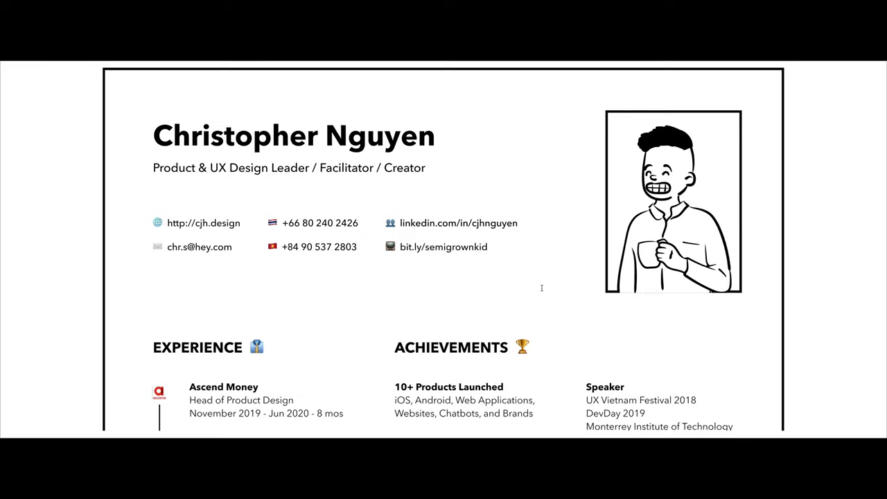